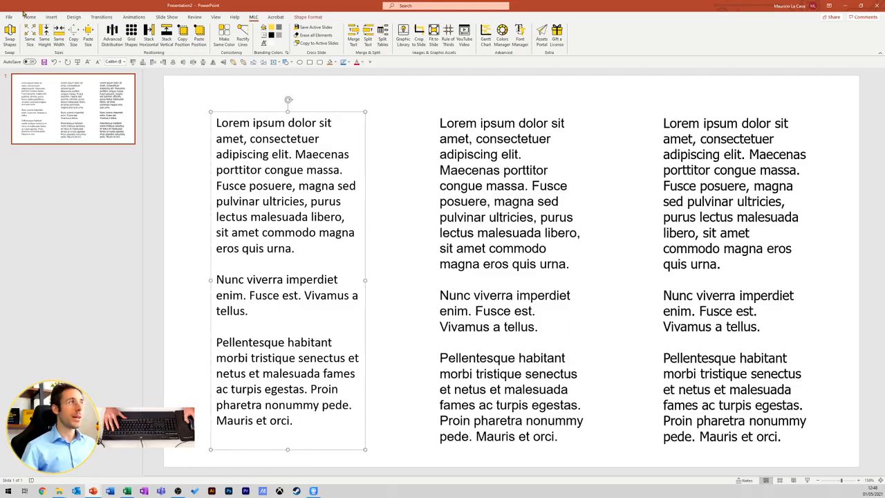
# - Reach the MLC add-in's Font Manager listing the fonts used in the deck
pyautogui.click(477, 170)
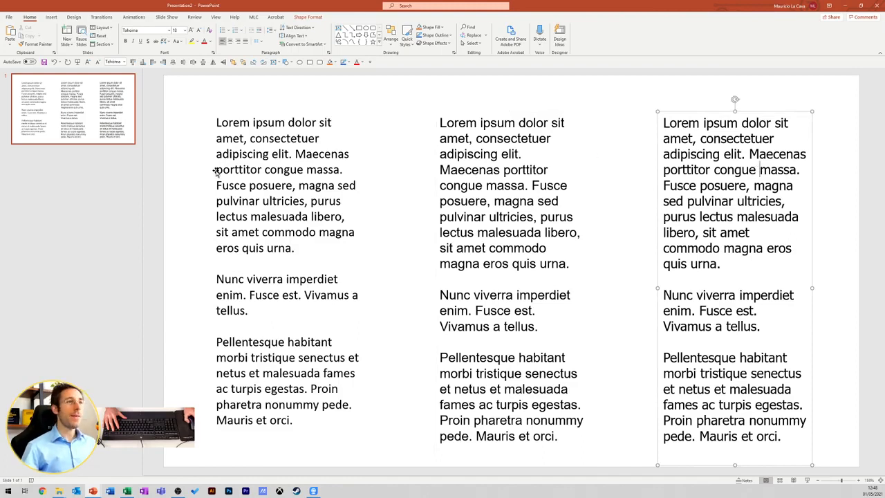
pyautogui.moveTo(518, 113)
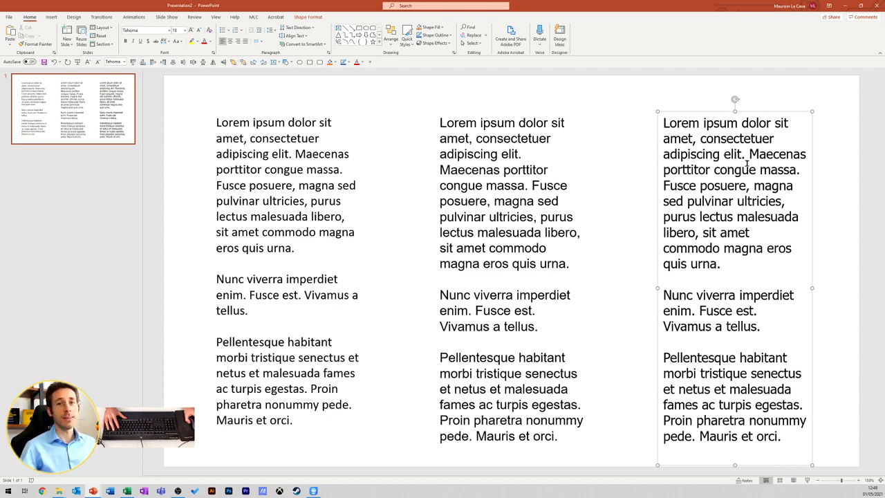
pyautogui.moveTo(445, 128)
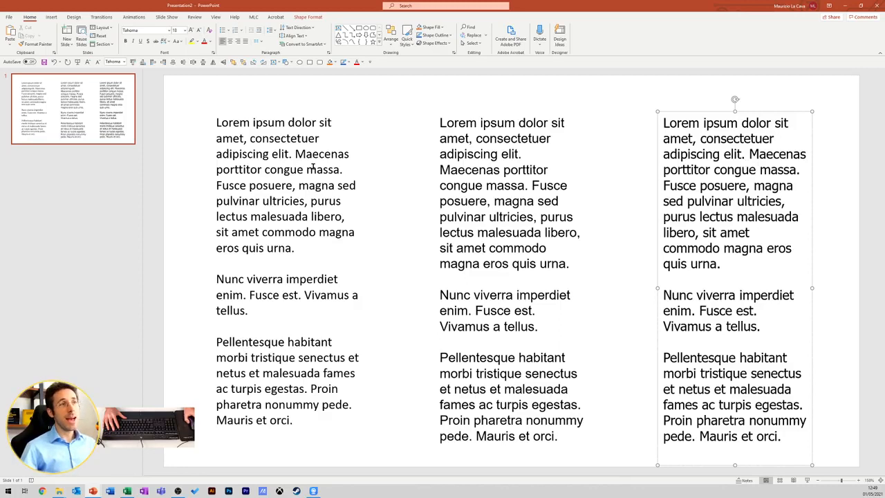
pyautogui.moveTo(625, 206)
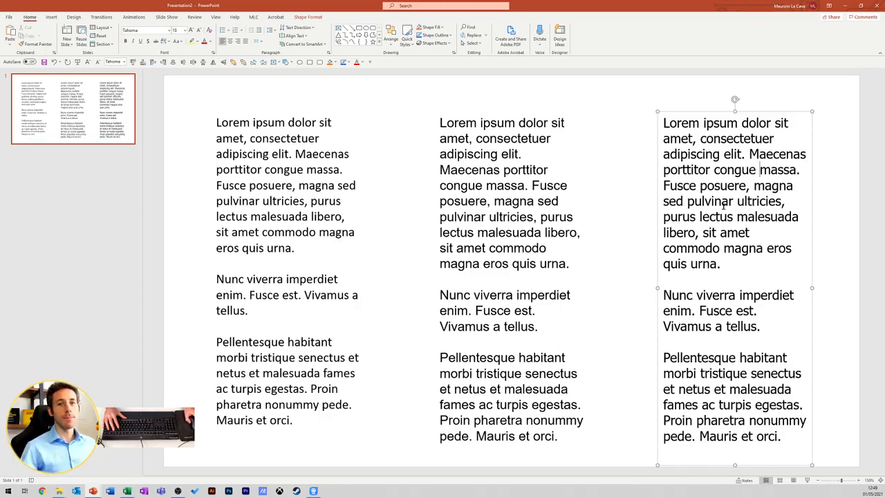
pyautogui.moveTo(563, 368)
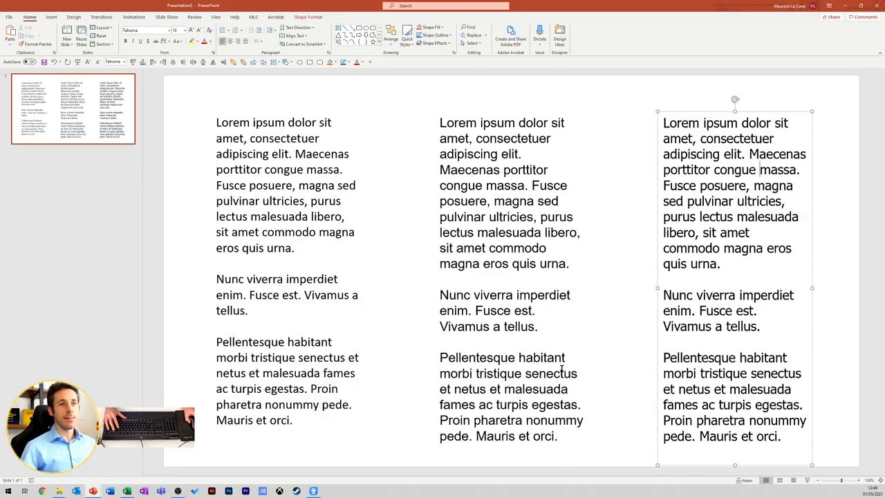
pyautogui.moveTo(467, 174)
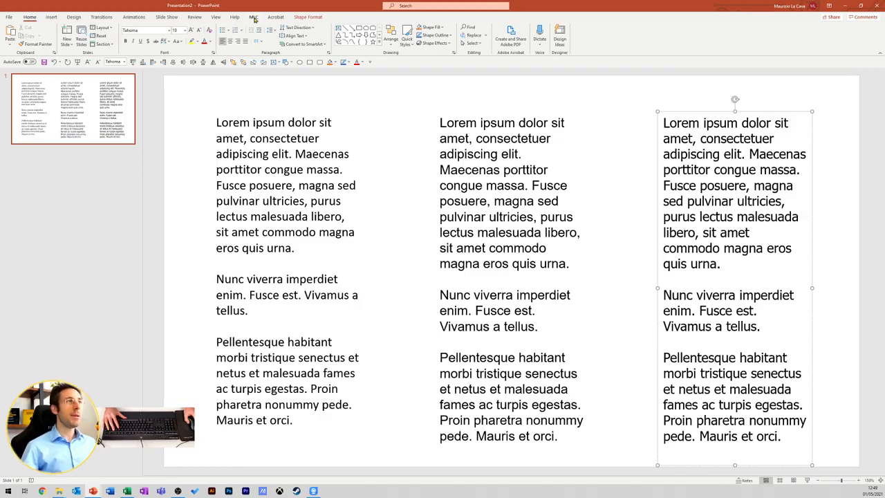
pyautogui.click(254, 16)
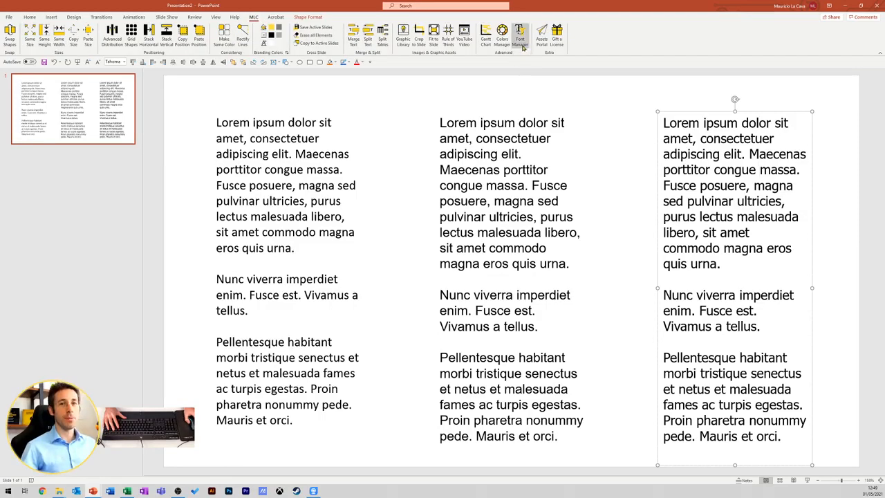
pyautogui.click(520, 33)
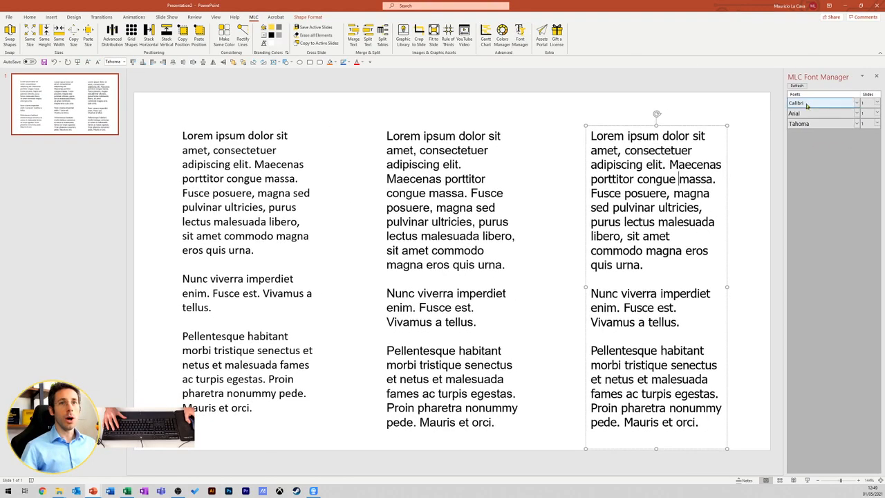
pyautogui.moveTo(814, 123)
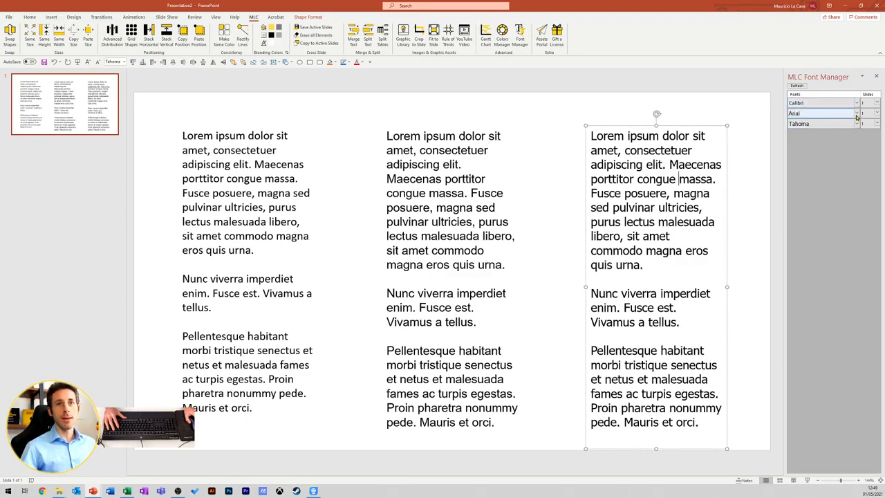
# - Replace Arial and Tahoma with Calibri so all three columns share one font
pyautogui.click(855, 113)
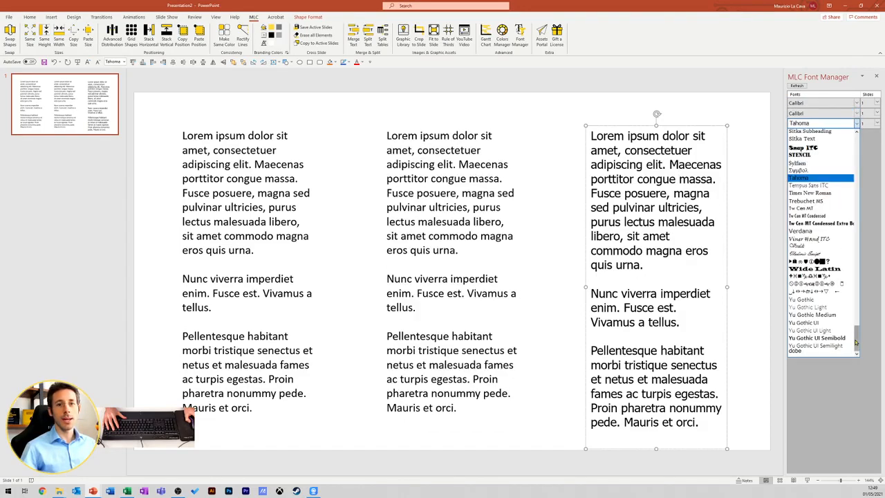
pyautogui.scroll(3)
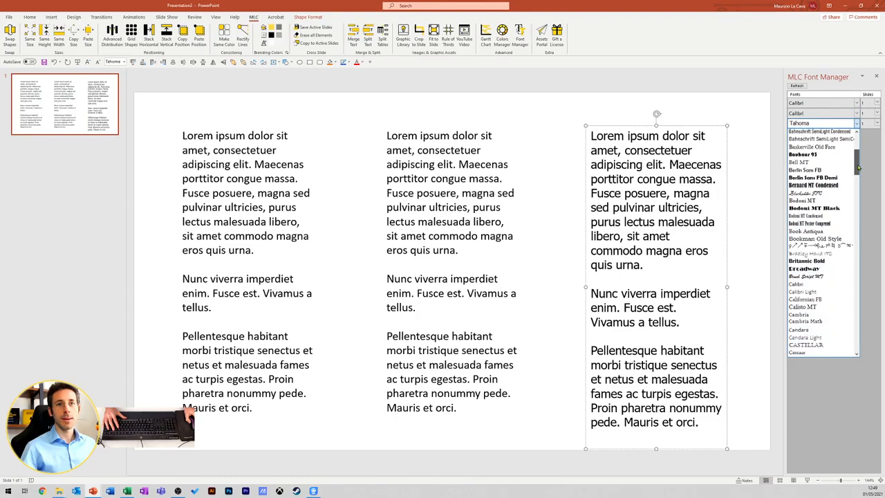
pyautogui.click(818, 123)
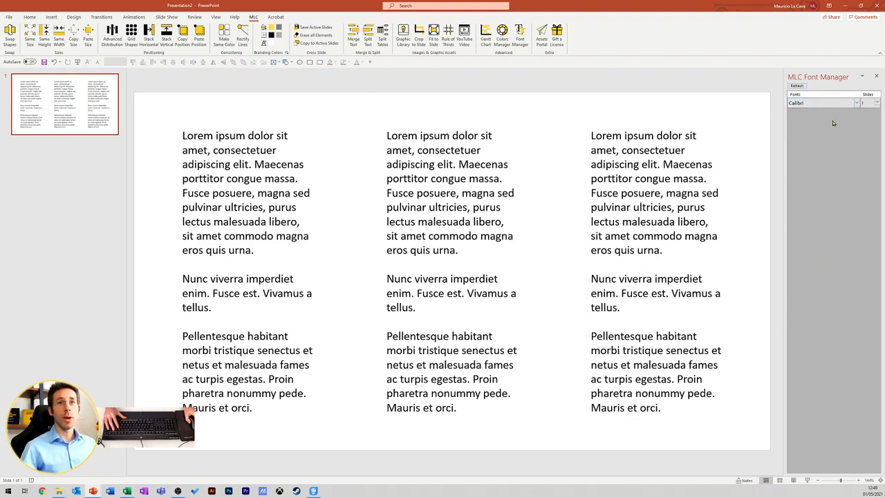
pyautogui.moveTo(629, 81)
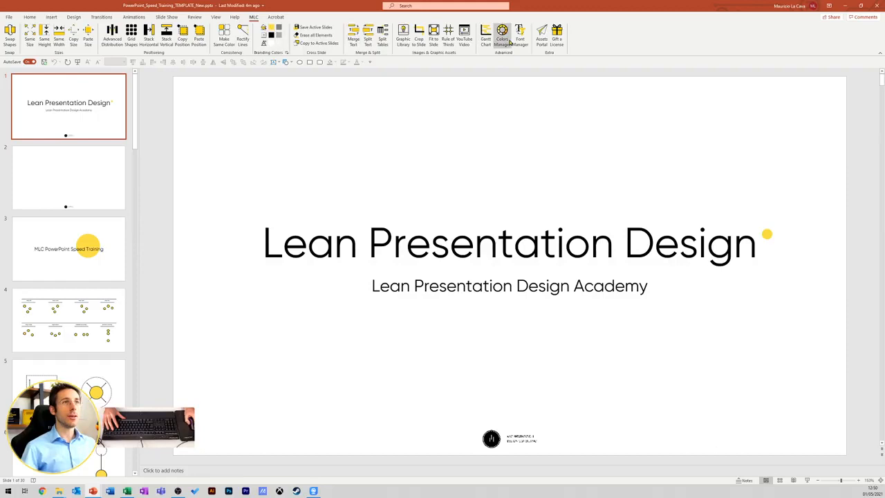
# - Bring up the MLC Color Manager listing the Lean Presentation Design deck's yellows
pyautogui.click(502, 34)
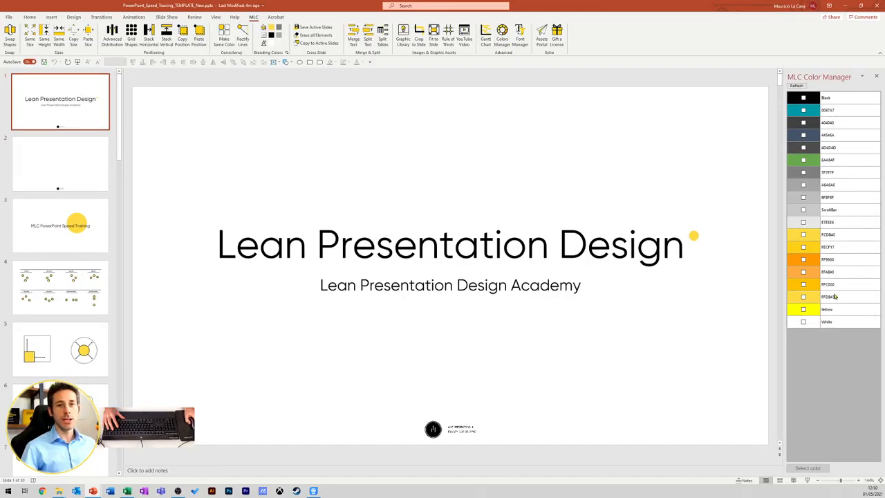
pyautogui.moveTo(835, 297)
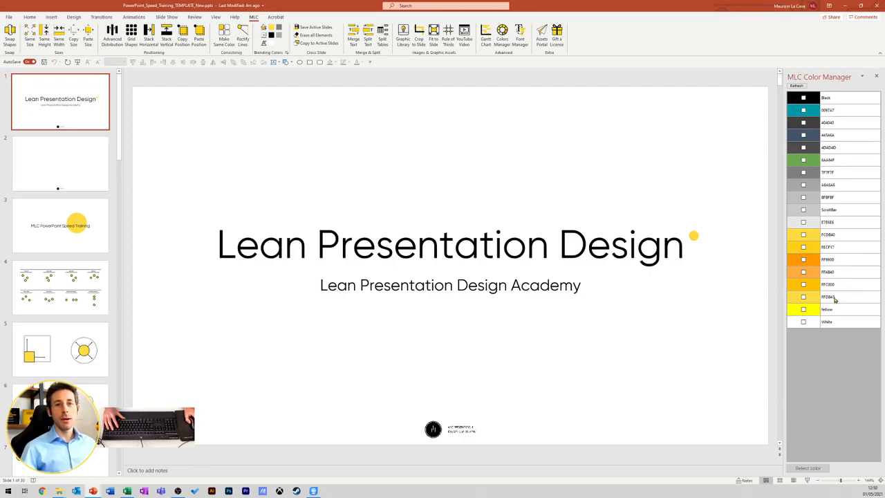
pyautogui.moveTo(832, 296)
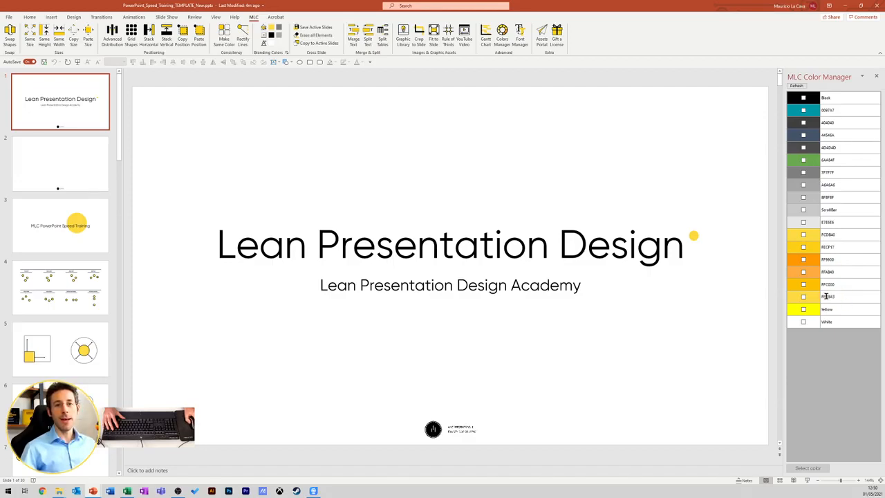